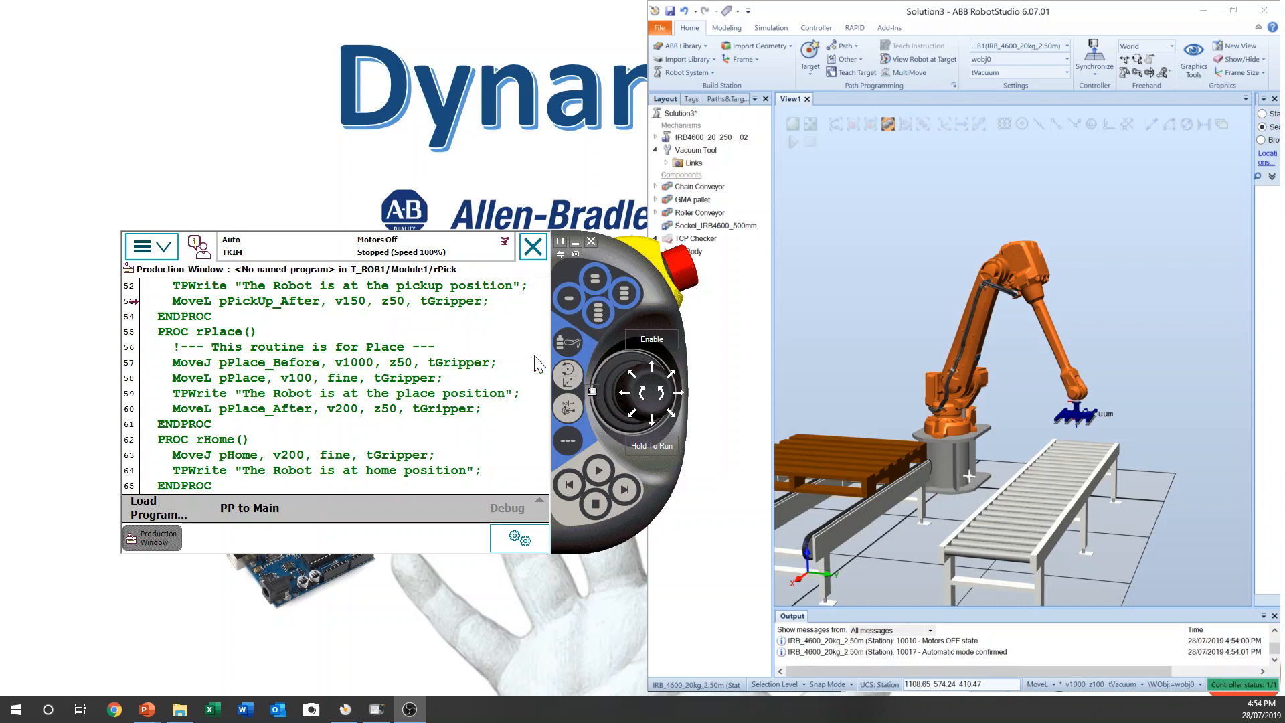
mouse_move(474, 368)
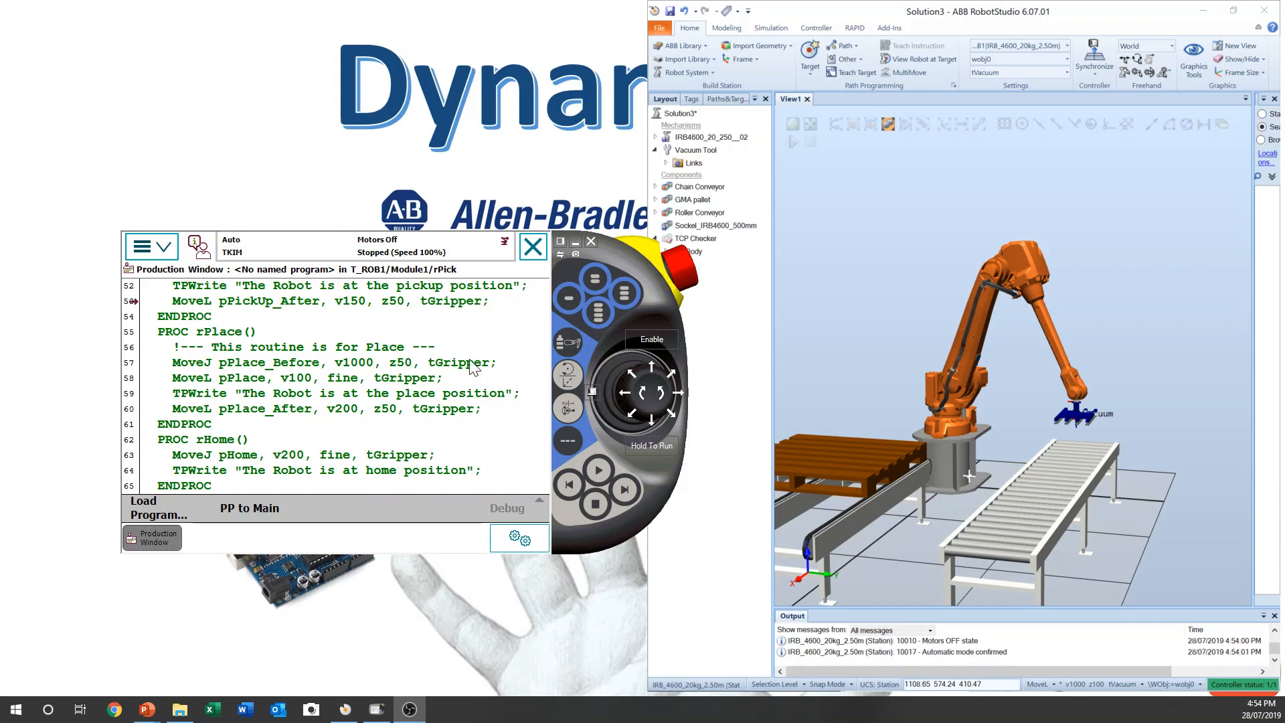
mouse_move(252, 394)
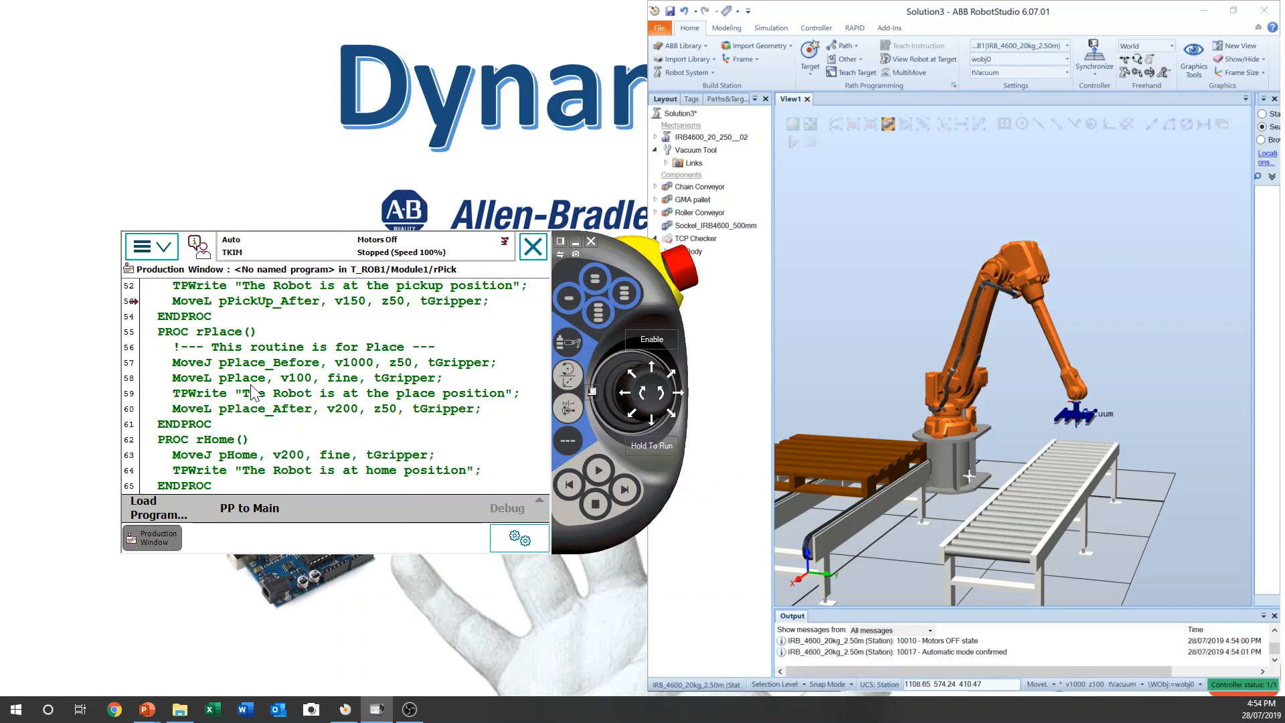
Switch to manual mode and add a new I/O signal under Configuration > I/O System > Signal.
left_click(151, 247)
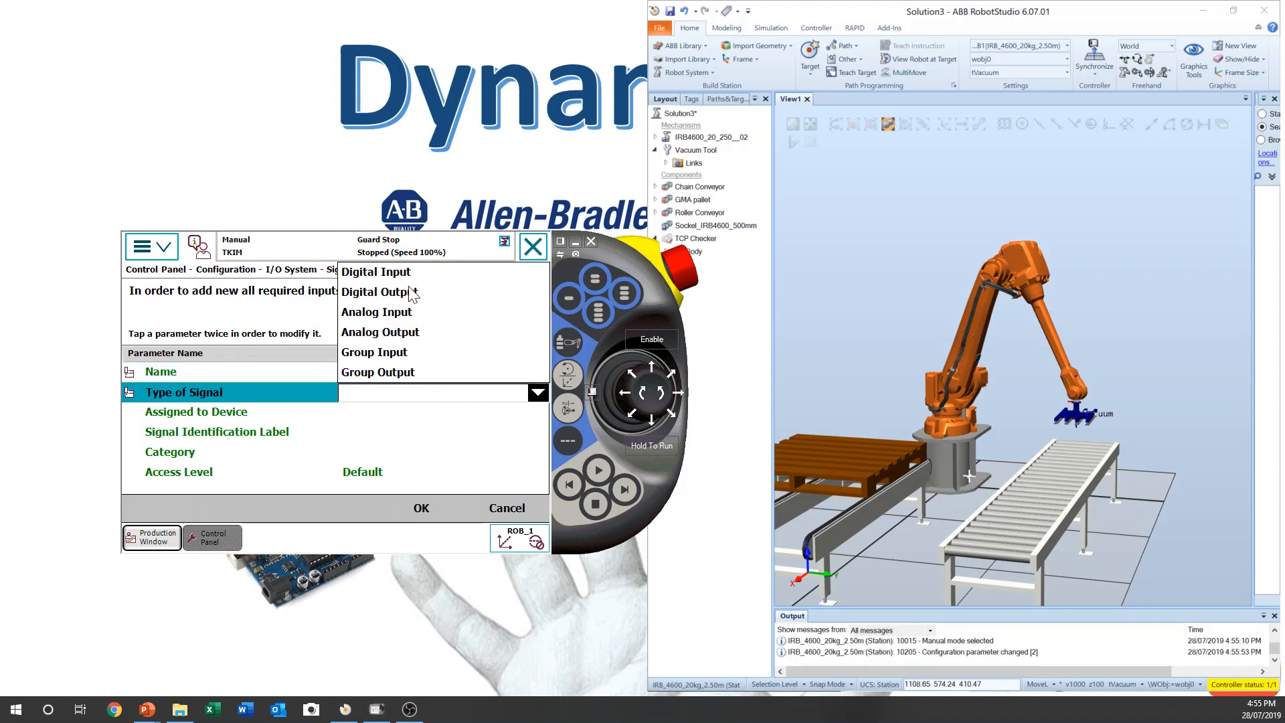
Close the virtual FlexPendant after confirming the signal and restarting the controller.
left_click(375, 291)
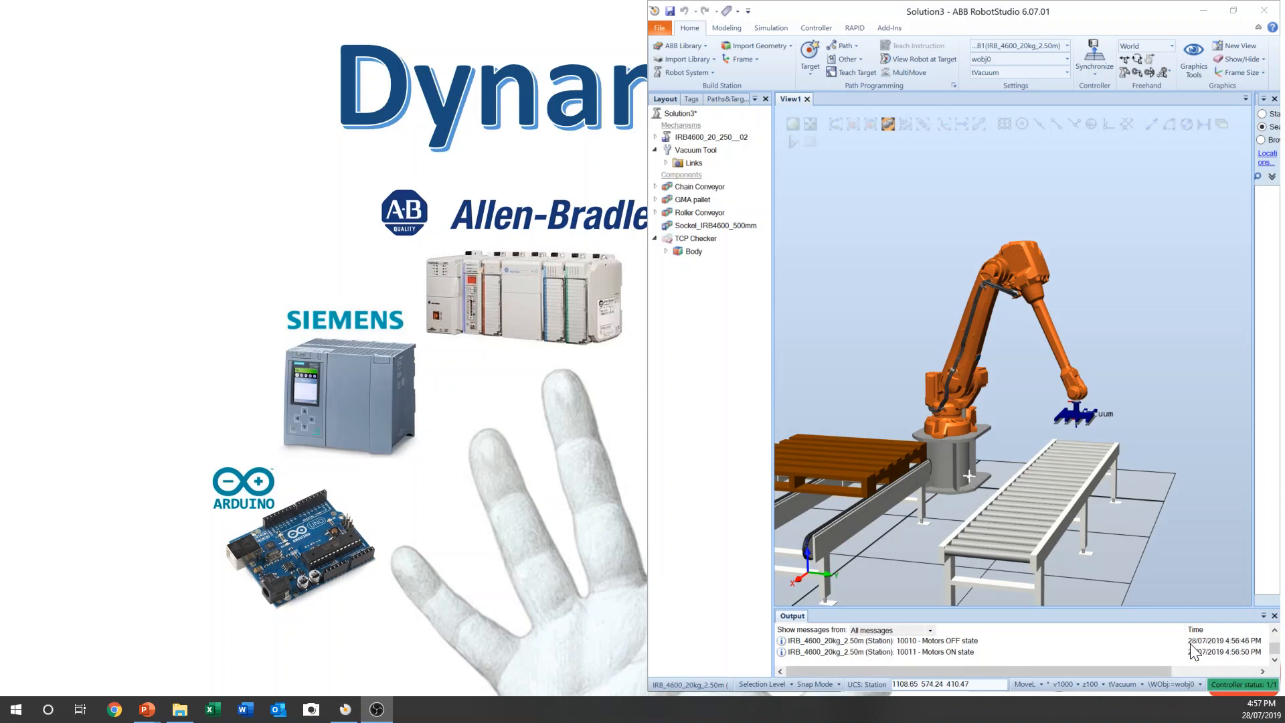
Reopen the virtual FlexPendant from the Controller tab into the Program Editor on rPick.
left_click(815, 27)
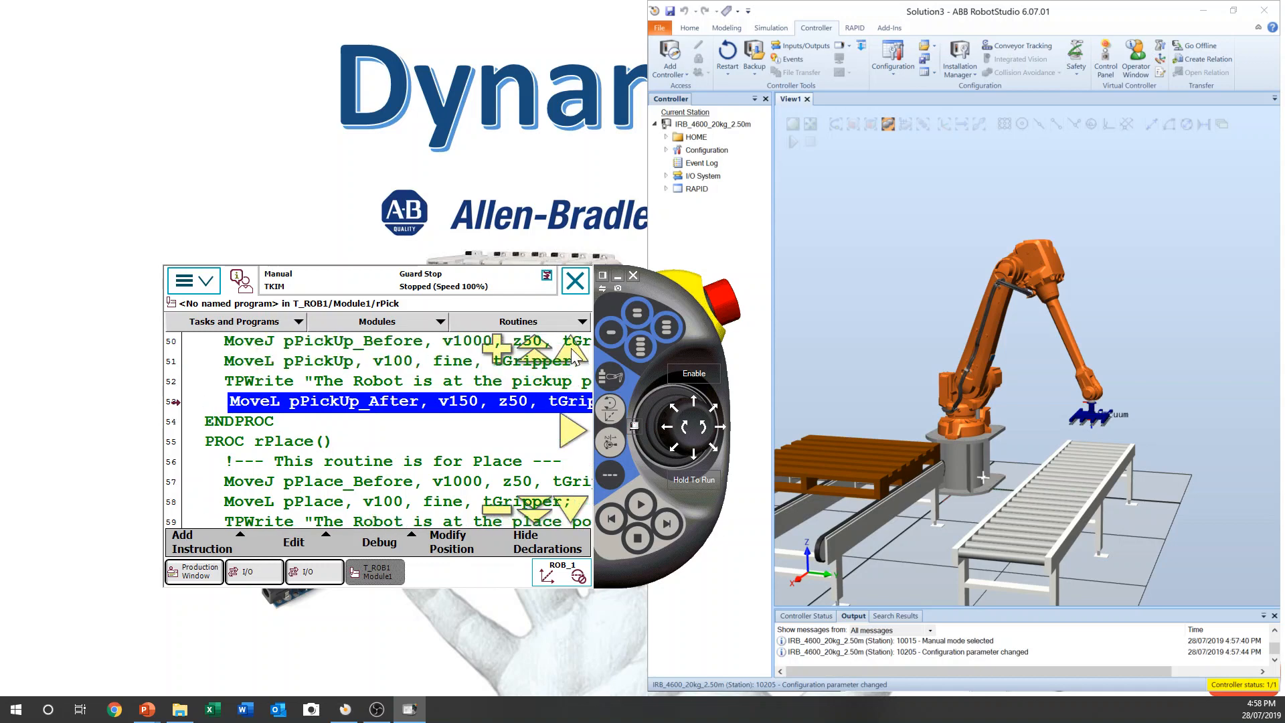
Add Reset do01_GripperOn to rInitialize before the homing move.
left_click(182, 541)
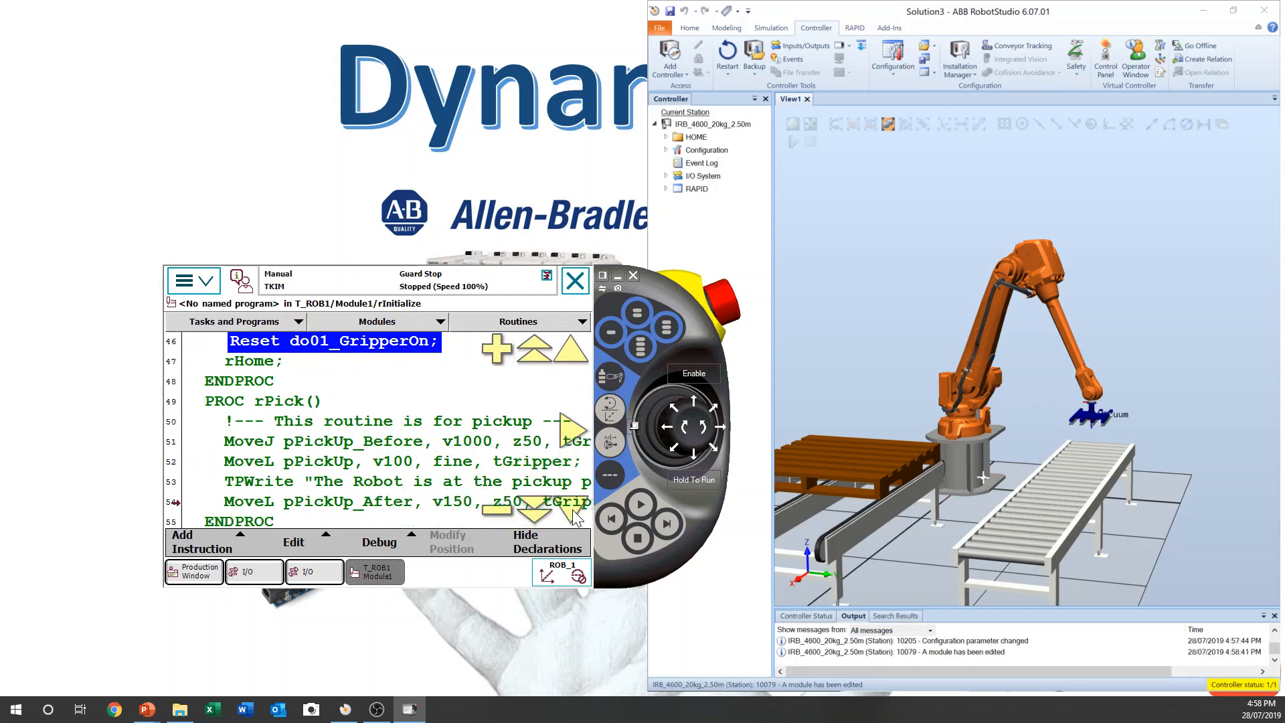
scroll("up", 3)
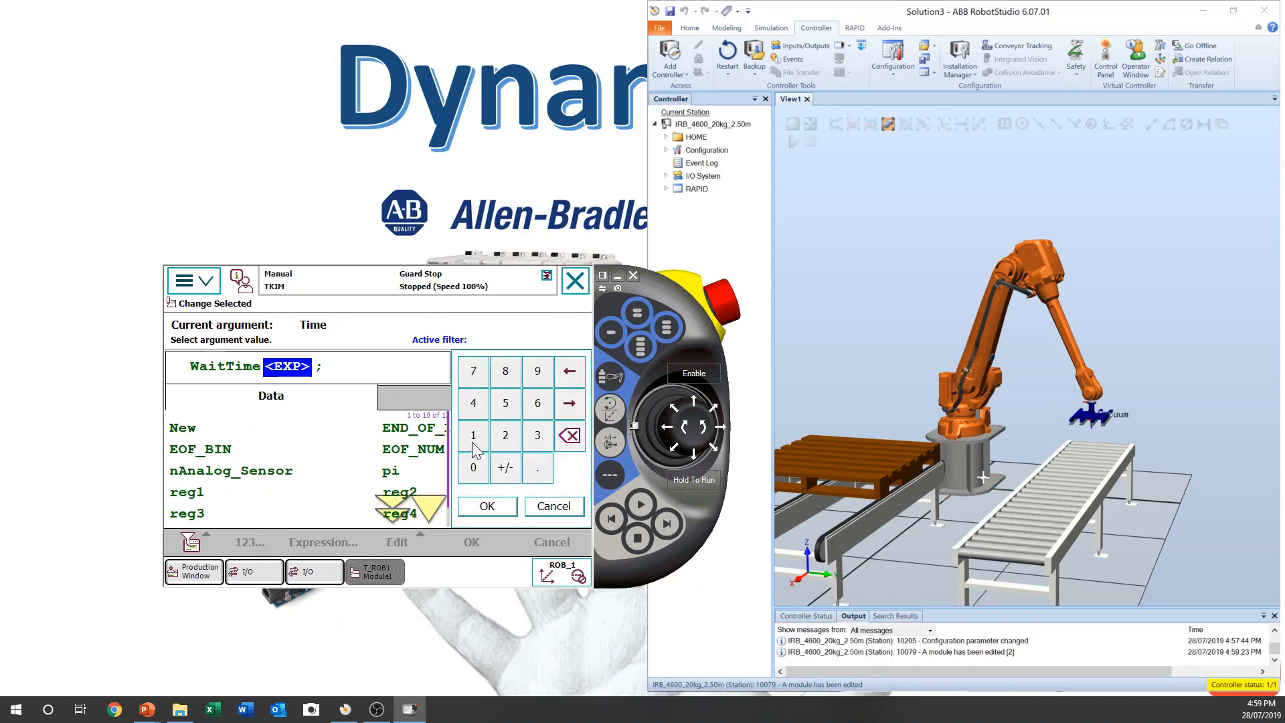
Add Set do01_GripperOn and WaitTime 1 after TPWrite in rPick.
left_click(485, 506)
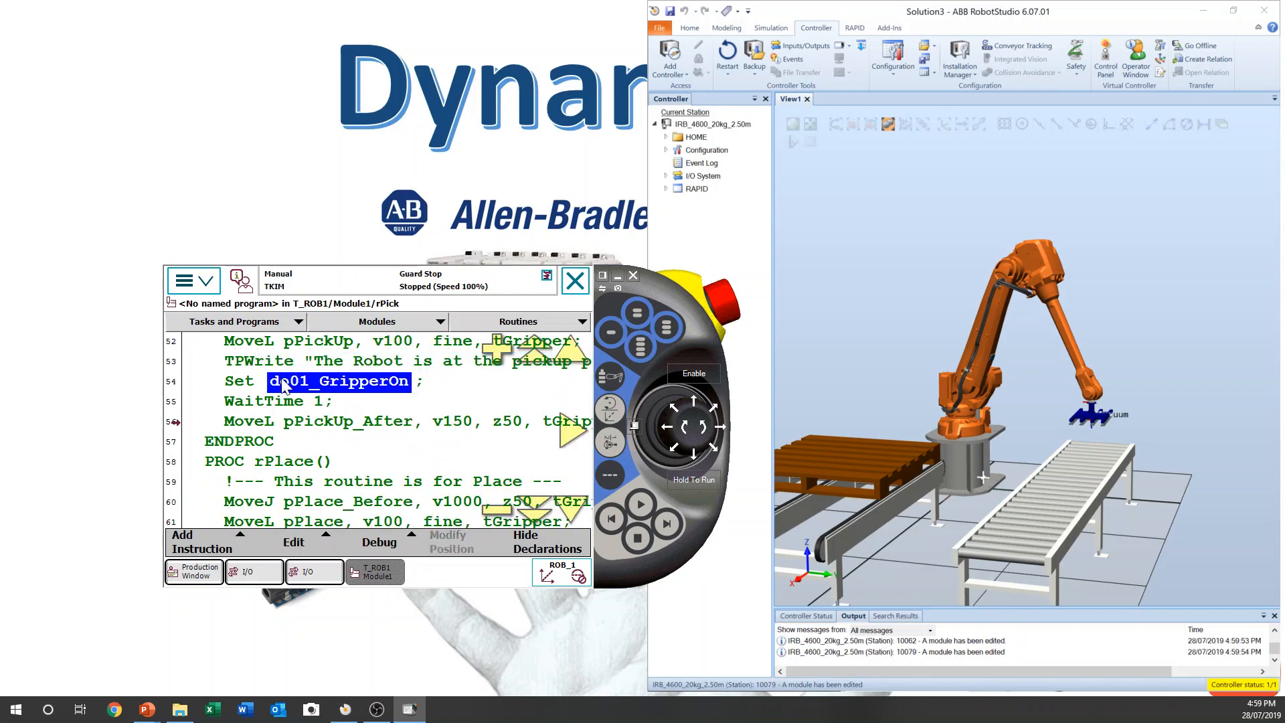
Add Reset do01_GripperOn and WaitTime 1 to rPlace, then return to main.
scroll("down", 3)
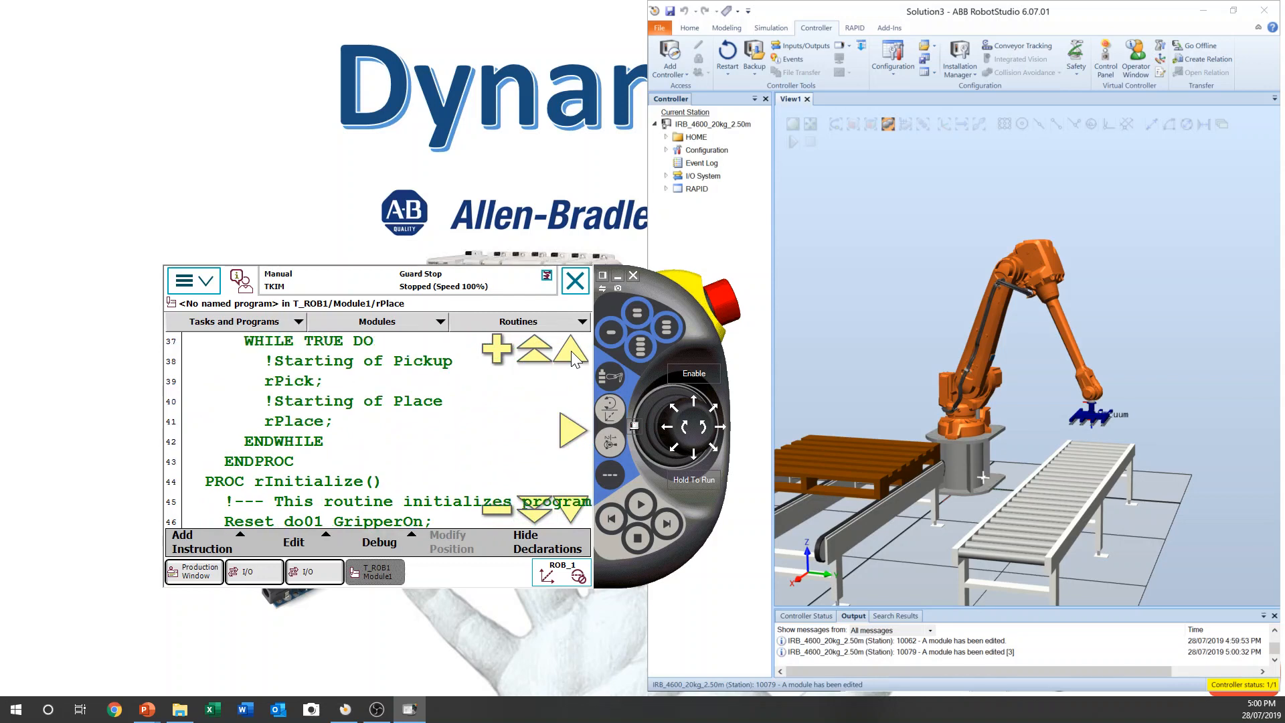
Run the program in Auto with motors on and view do01_GripperOn at 1 in digital outputs.
left_click(253, 571)
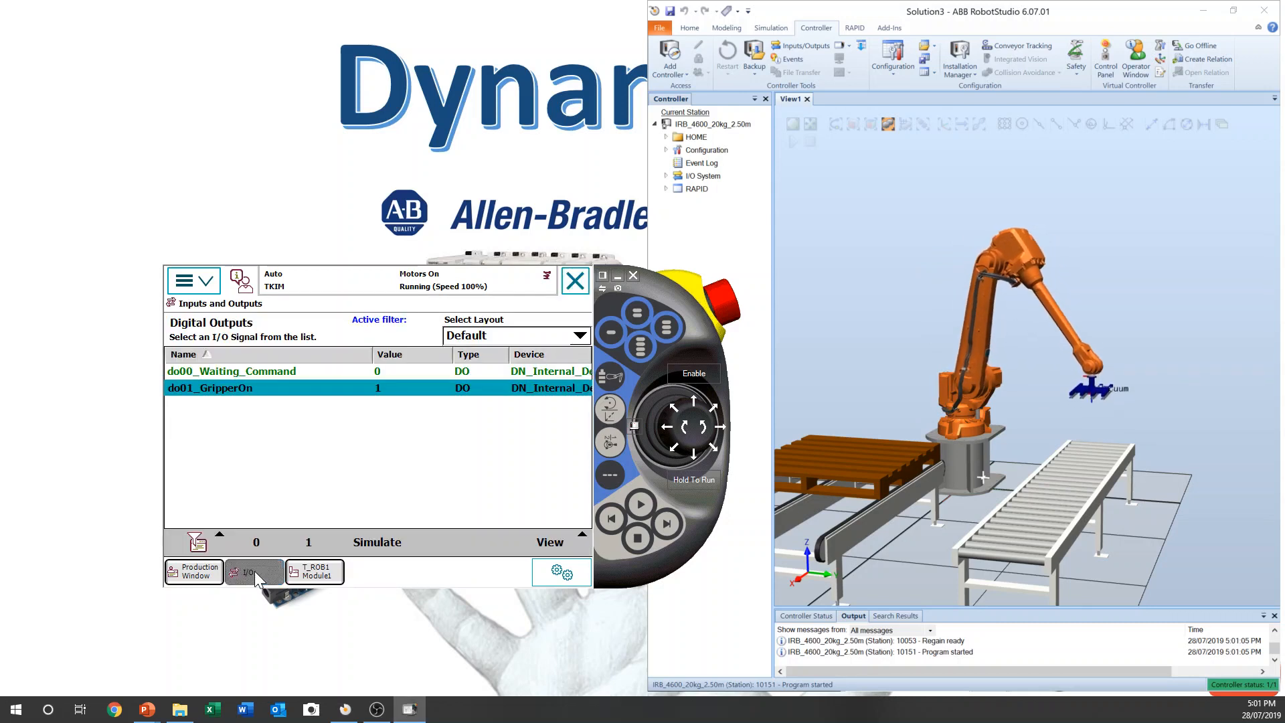